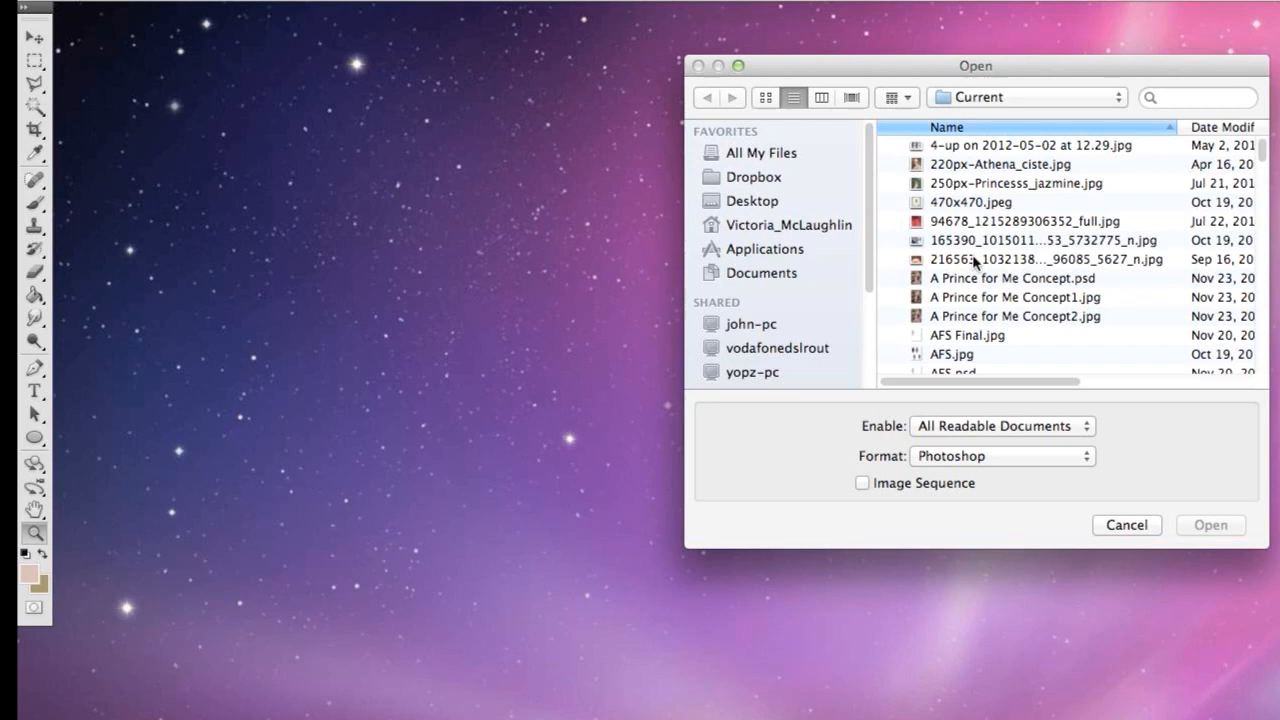
Step: Scroll the Mac file list to find the saved painting document and open it
scroll("down", 3)
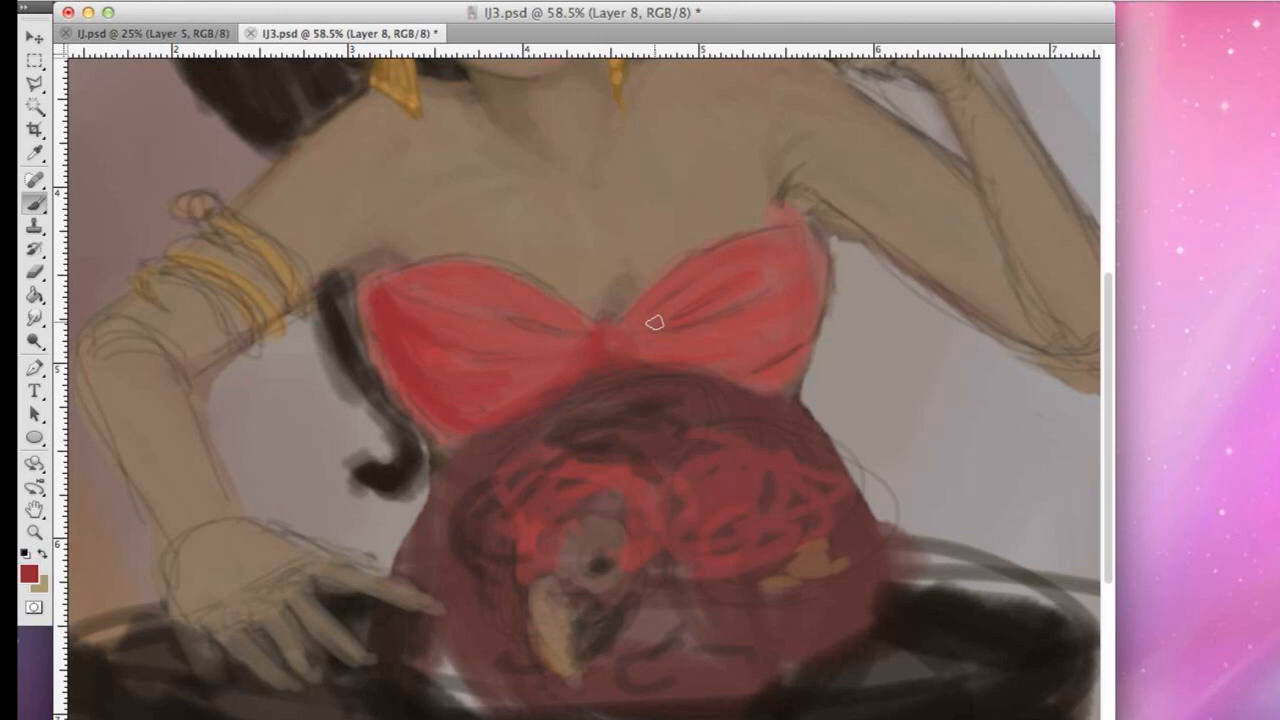
Step: Paint dark red fold shading across the bow top's right half and lower edge on Layer 8
left_click_drag(650, 322, 588, 340)
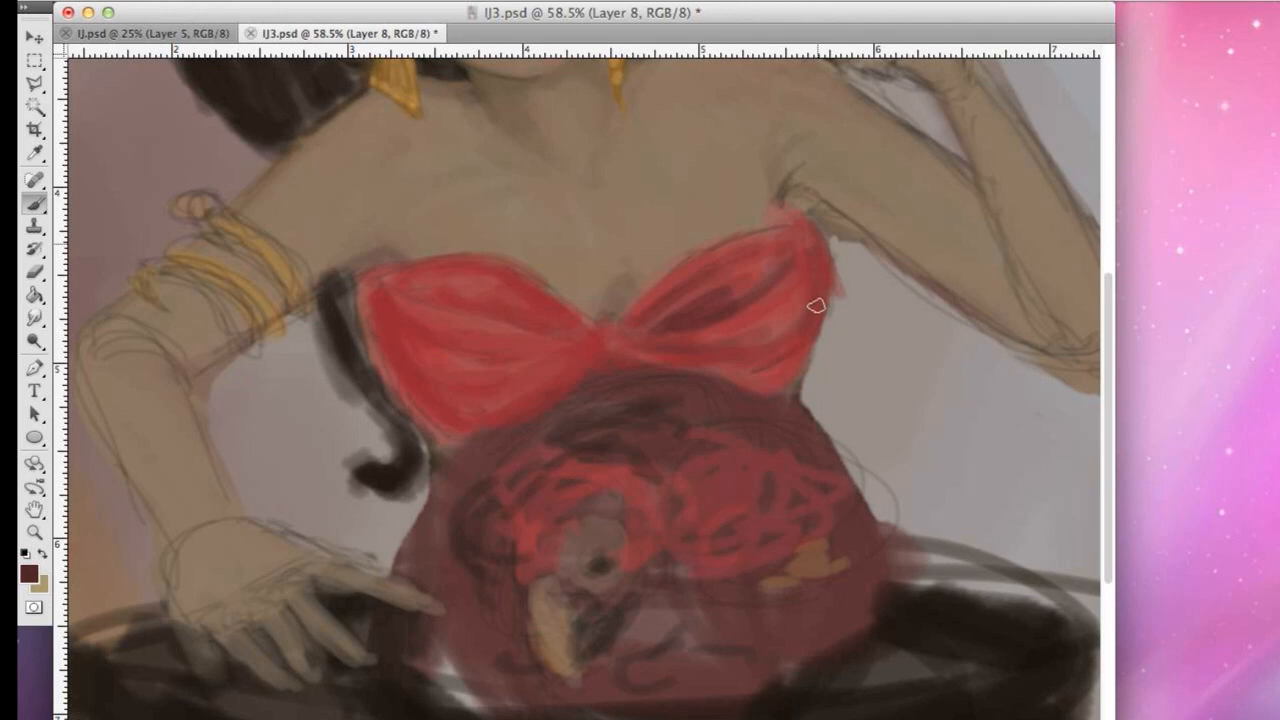
left_click_drag(815, 305, 508, 408)
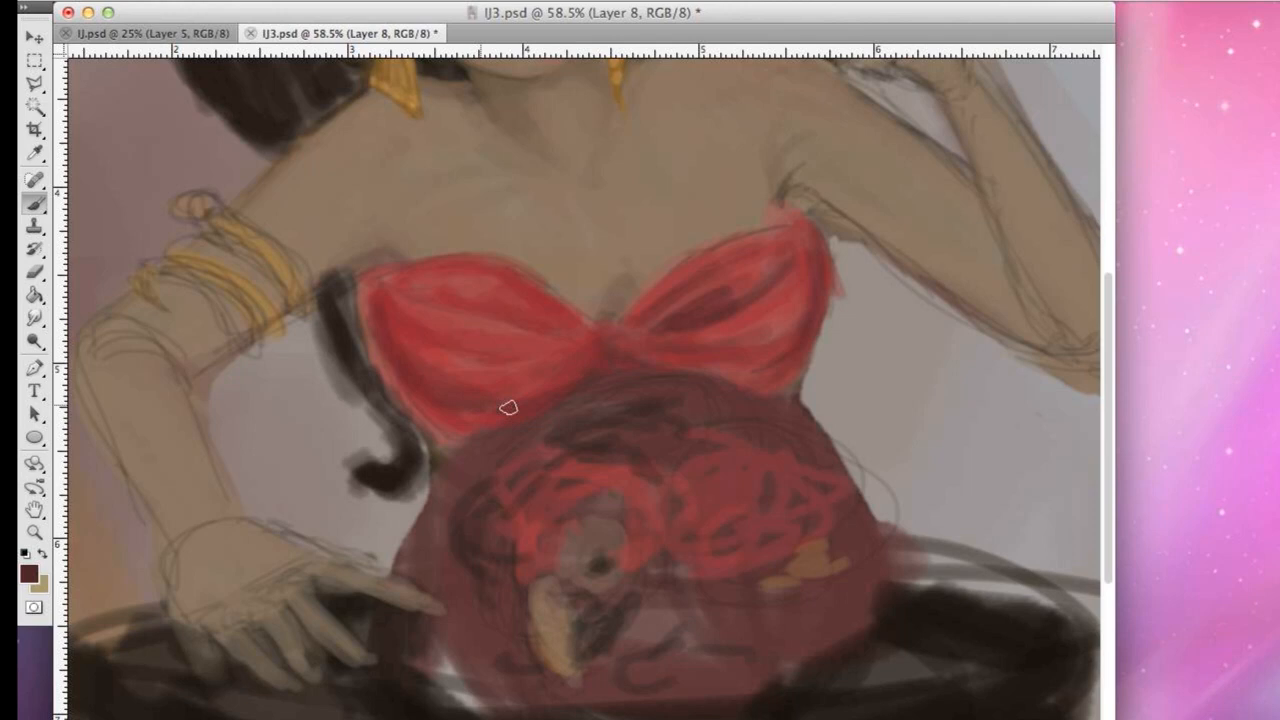
left_click_drag(507, 408, 463, 362)
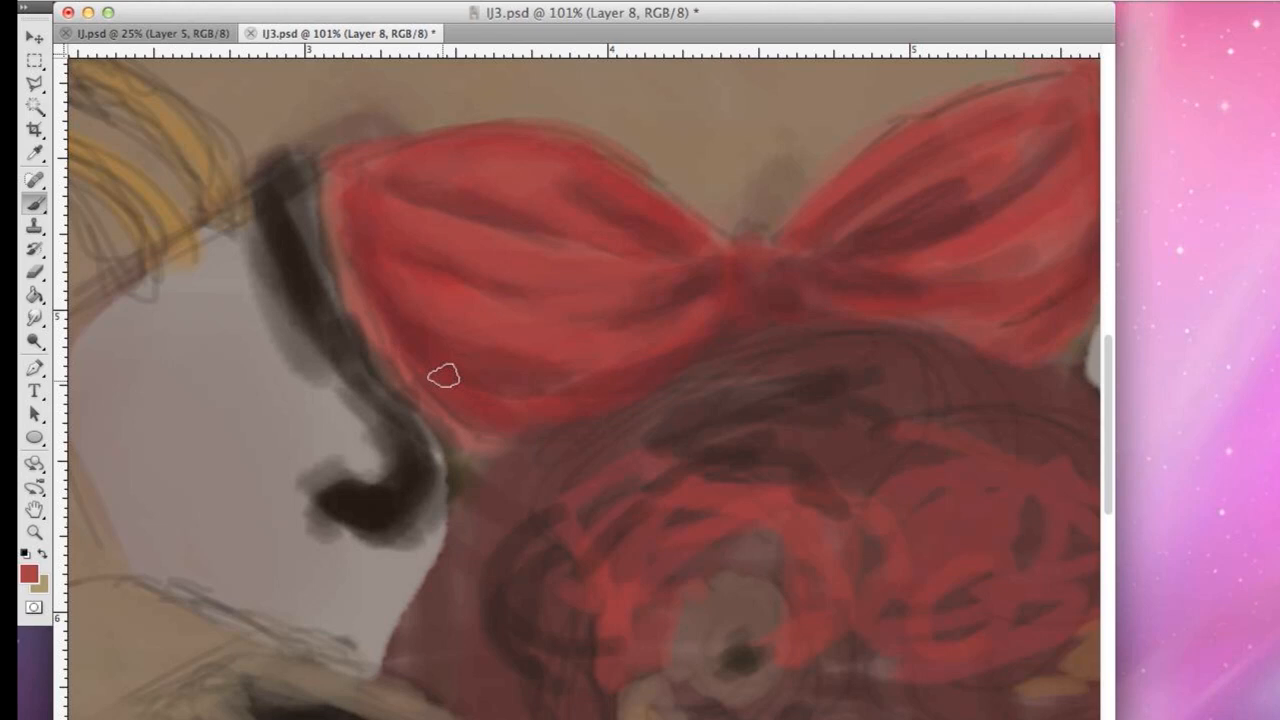
Step: Brush shading strokes over the bow's left lobe and upper left area
left_click_drag(445, 378, 1055, 120)
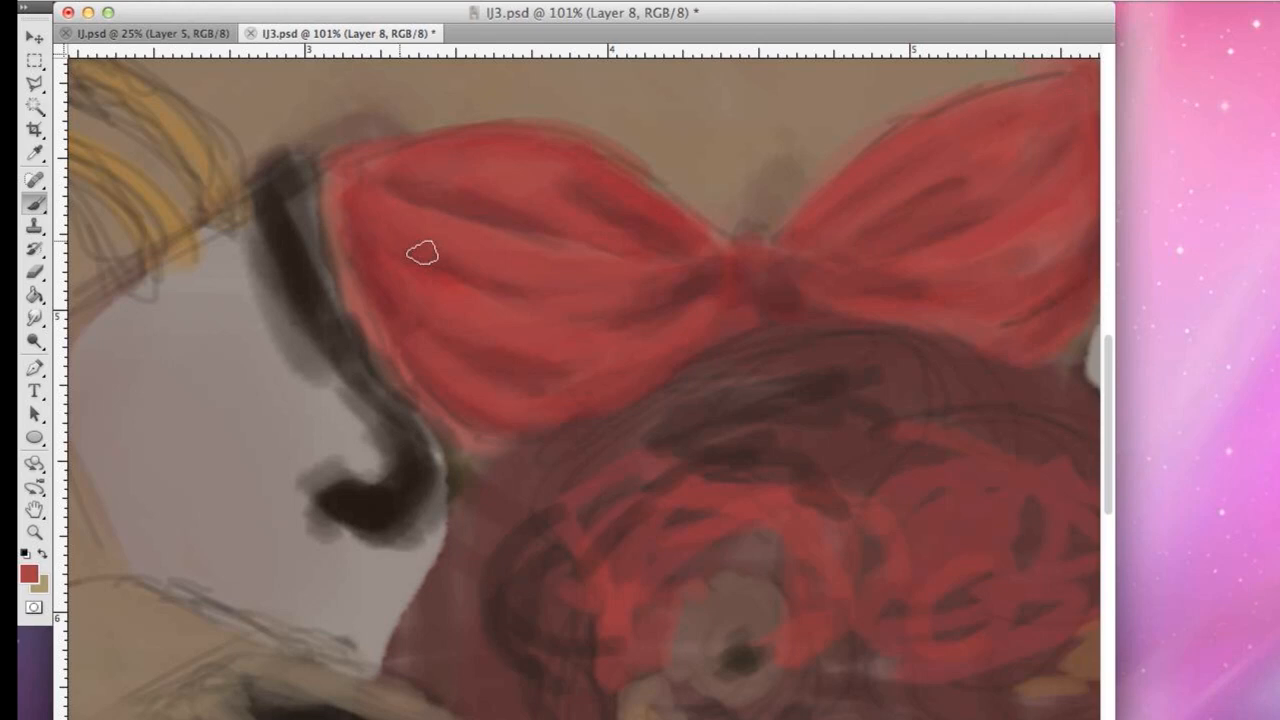
left_click_drag(422, 252, 430, 485)
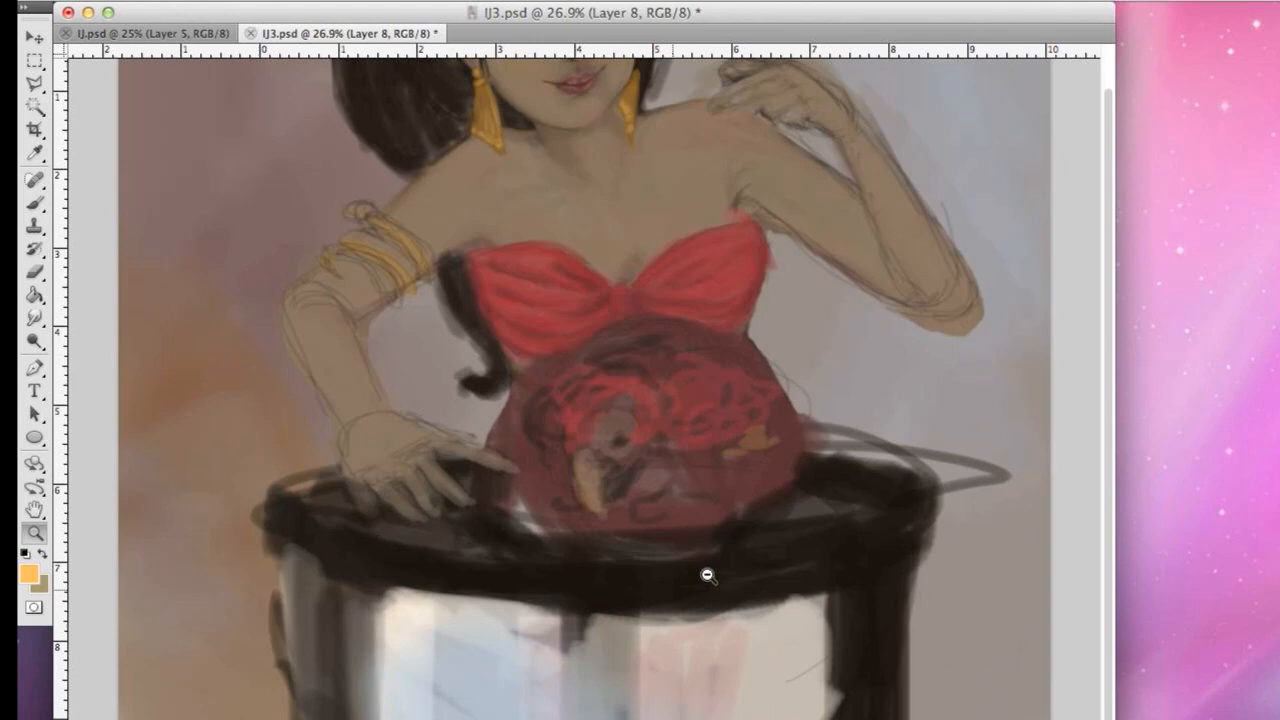
left_click(708, 575)
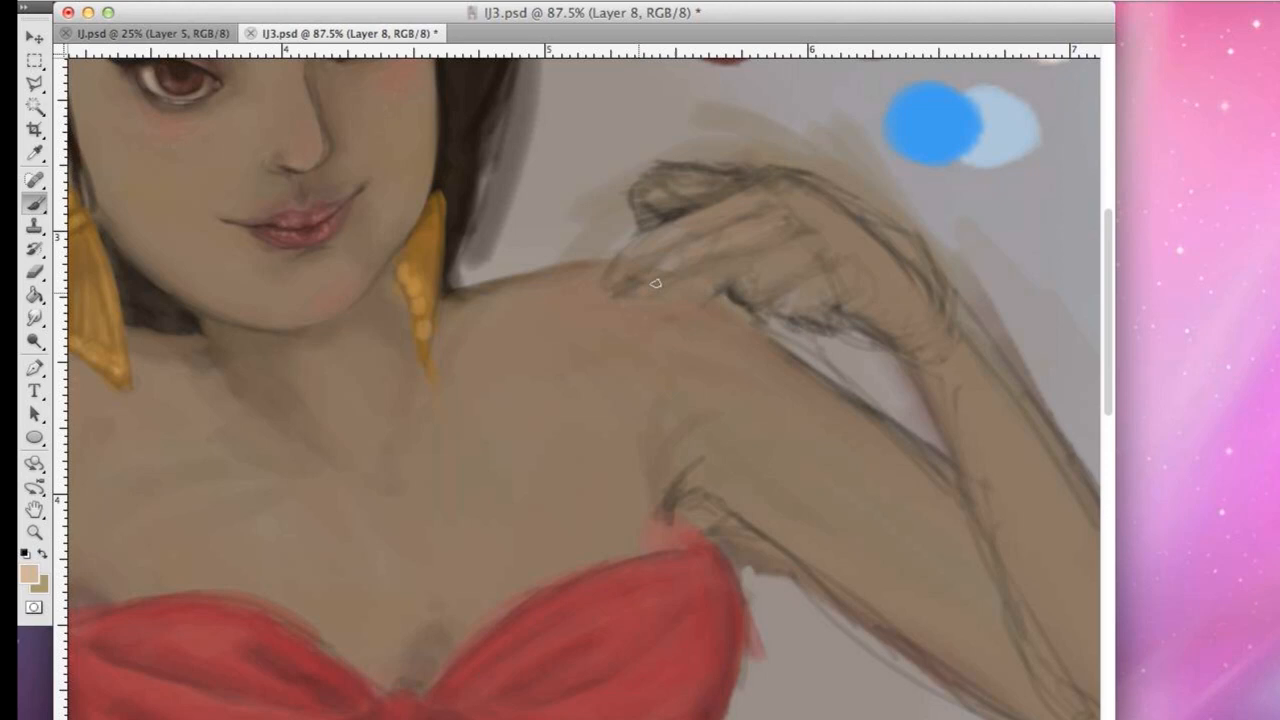
Step: Brush skin tone over the fingers on the shoulder, then switch to the other open document
left_click_drag(655, 283, 858, 291)
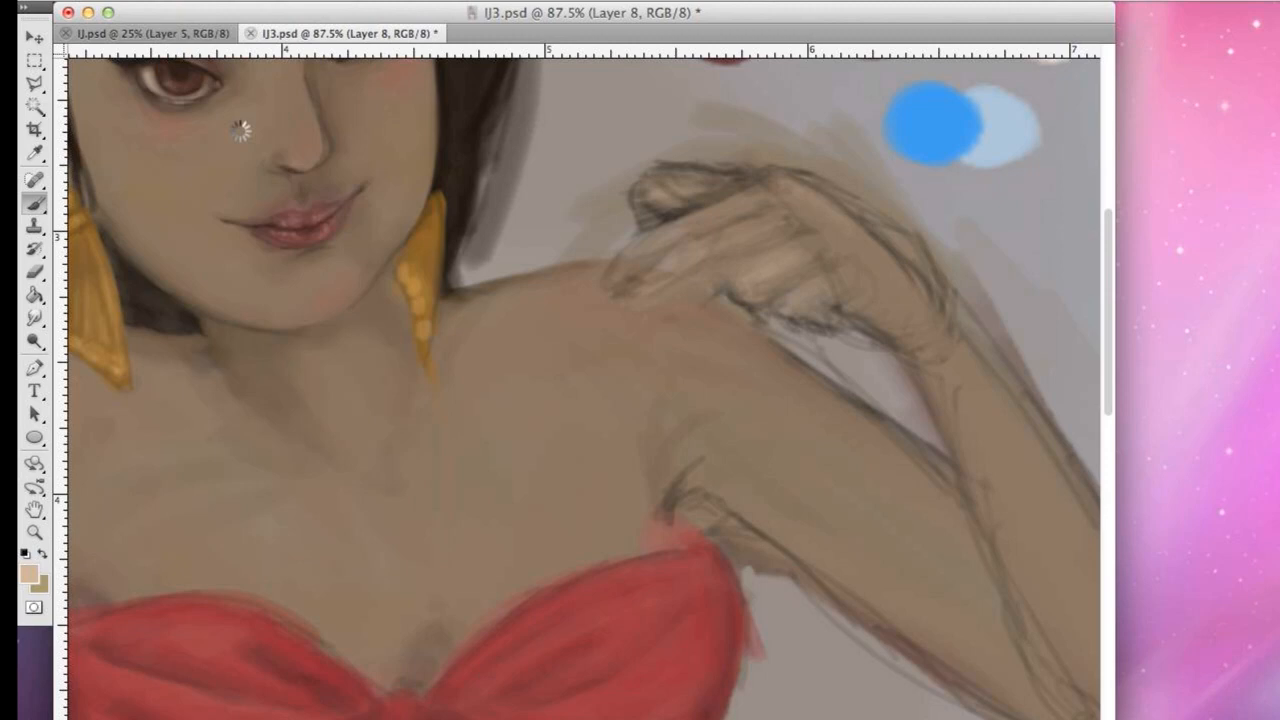
left_click(150, 33)
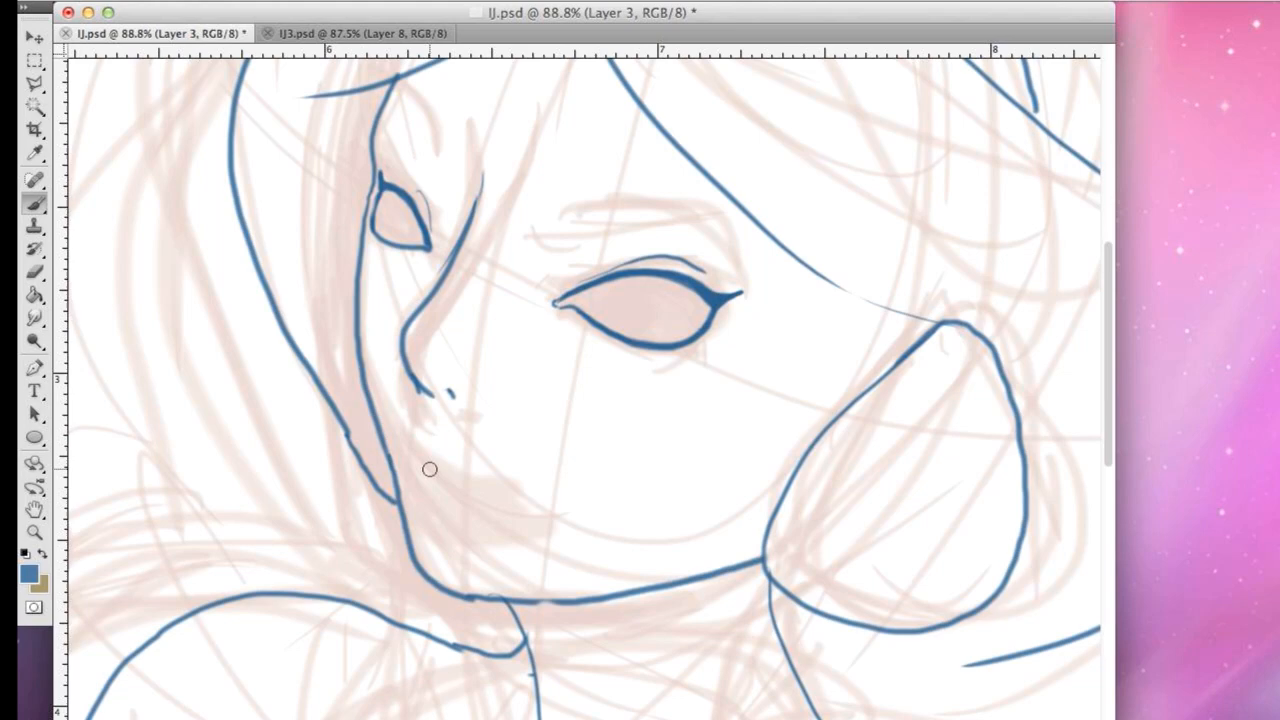
Step: Zoom out on IJ.psd to show the whole figure sketch
left_click(428, 469)
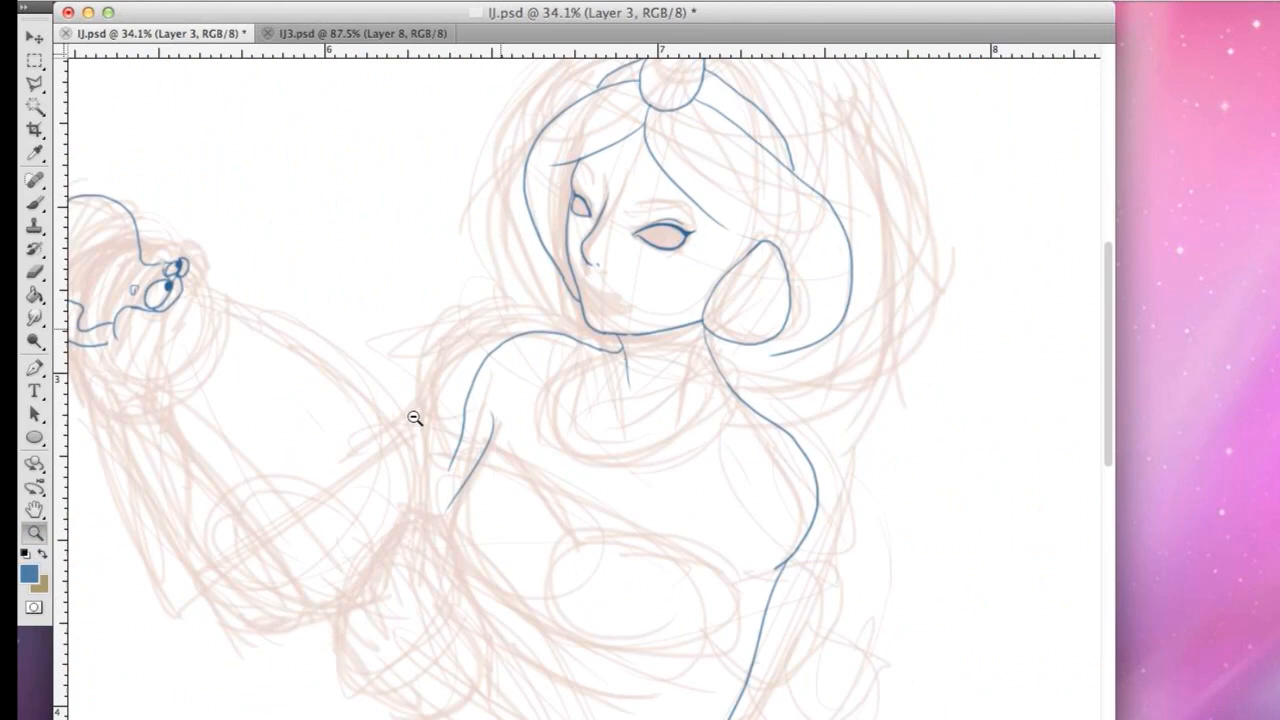